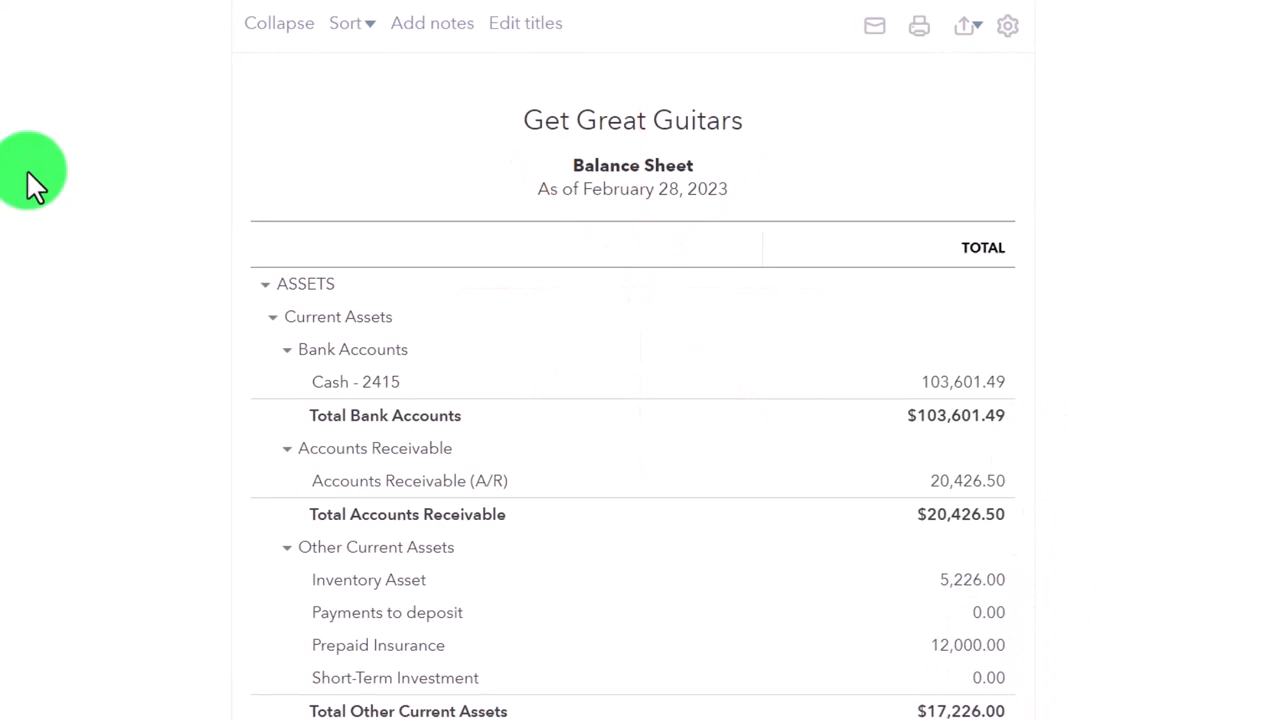
# - Scroll the February 28, 2023 balance sheet past Total Assets ($231,753.99) to Liabilities and Equity
pyautogui.scroll(-3)
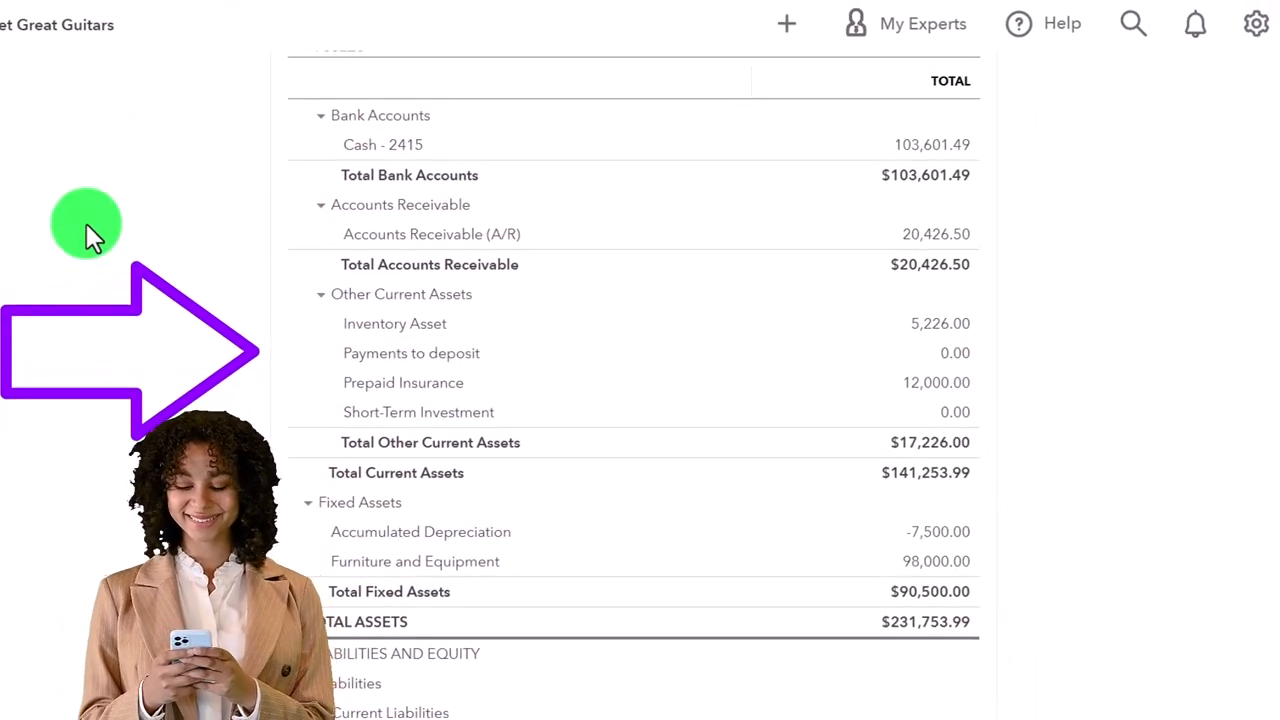
pyautogui.moveTo(846, 250)
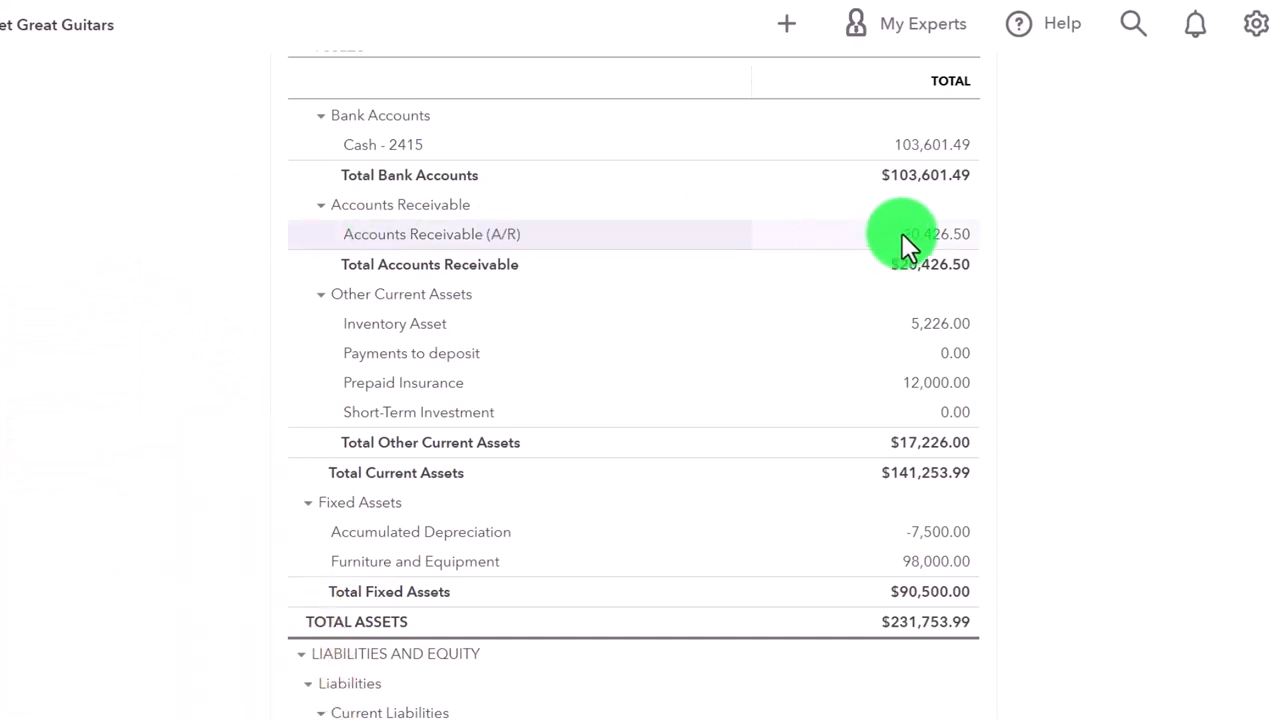
pyautogui.scroll(-3)
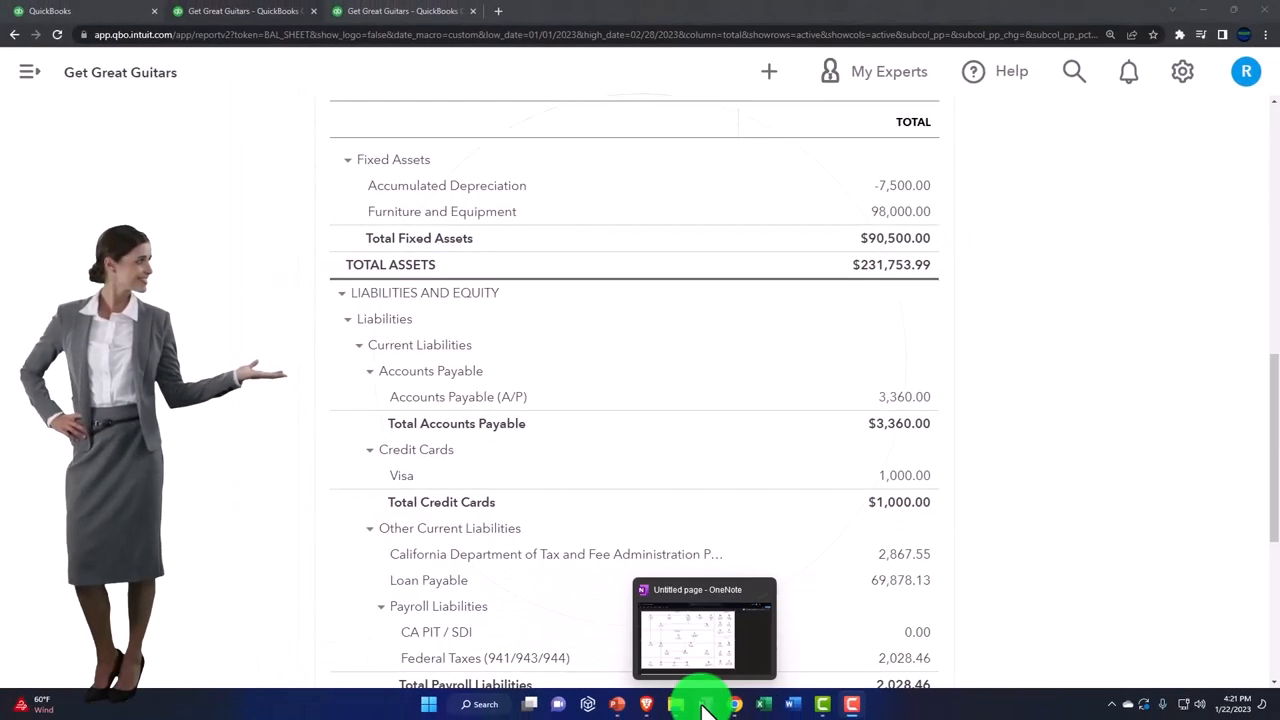
pyautogui.click(703, 630)
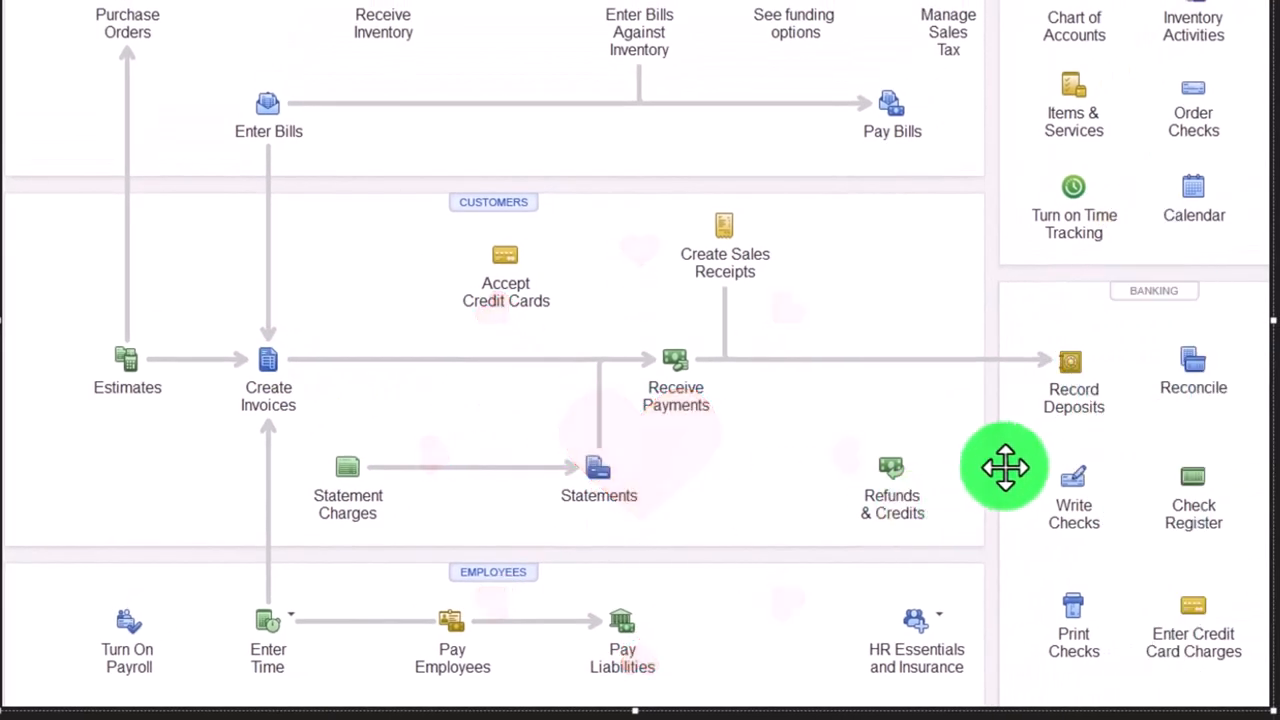
pyautogui.moveTo(1021, 448)
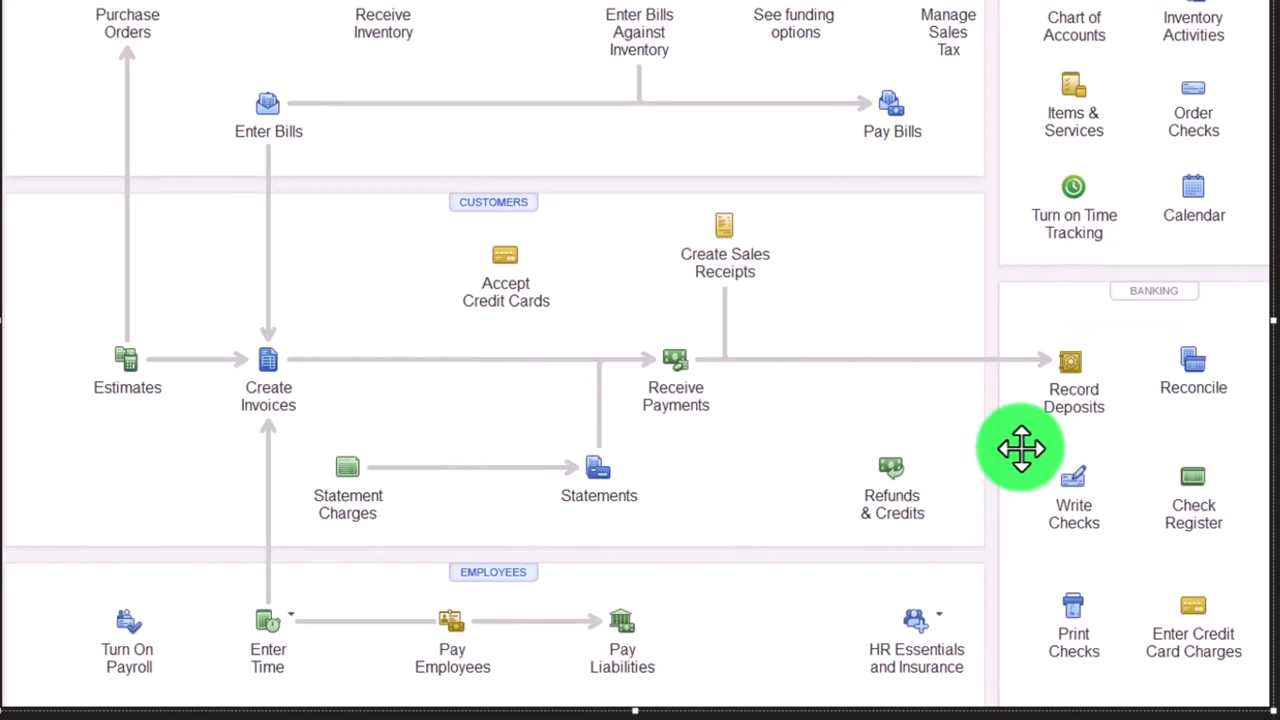
pyautogui.scroll(-3)
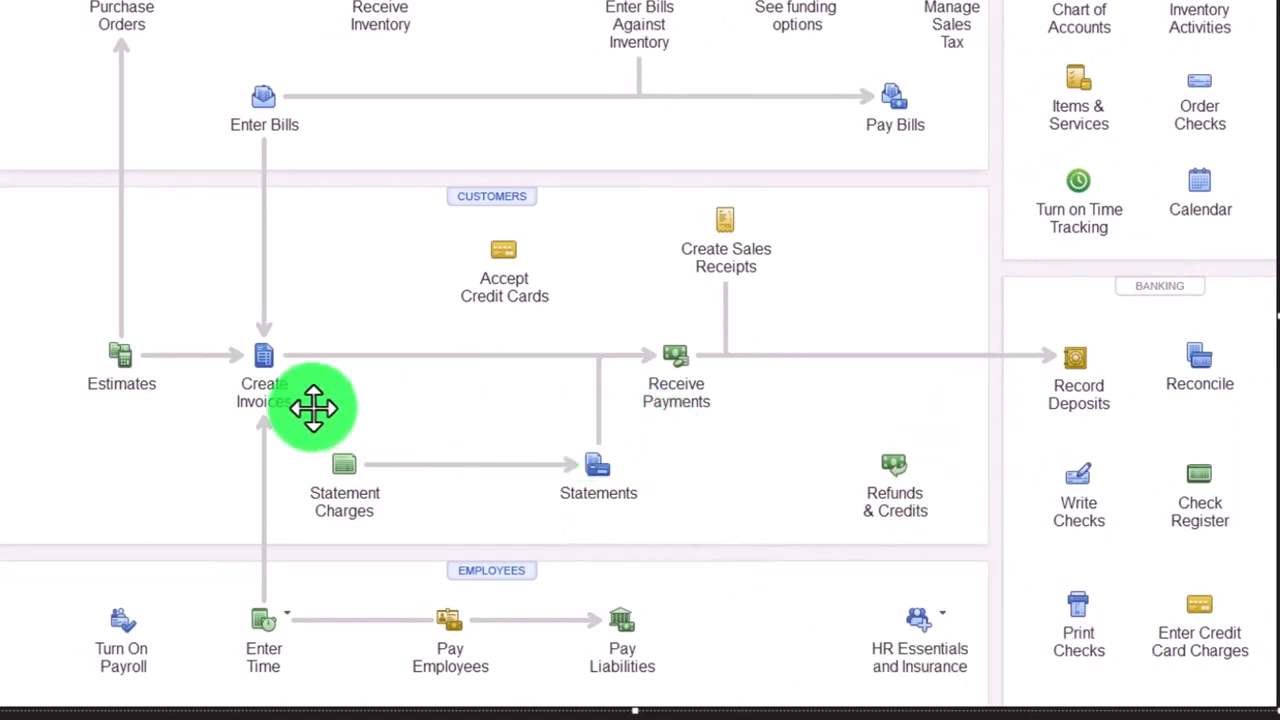
pyautogui.moveTo(338, 416)
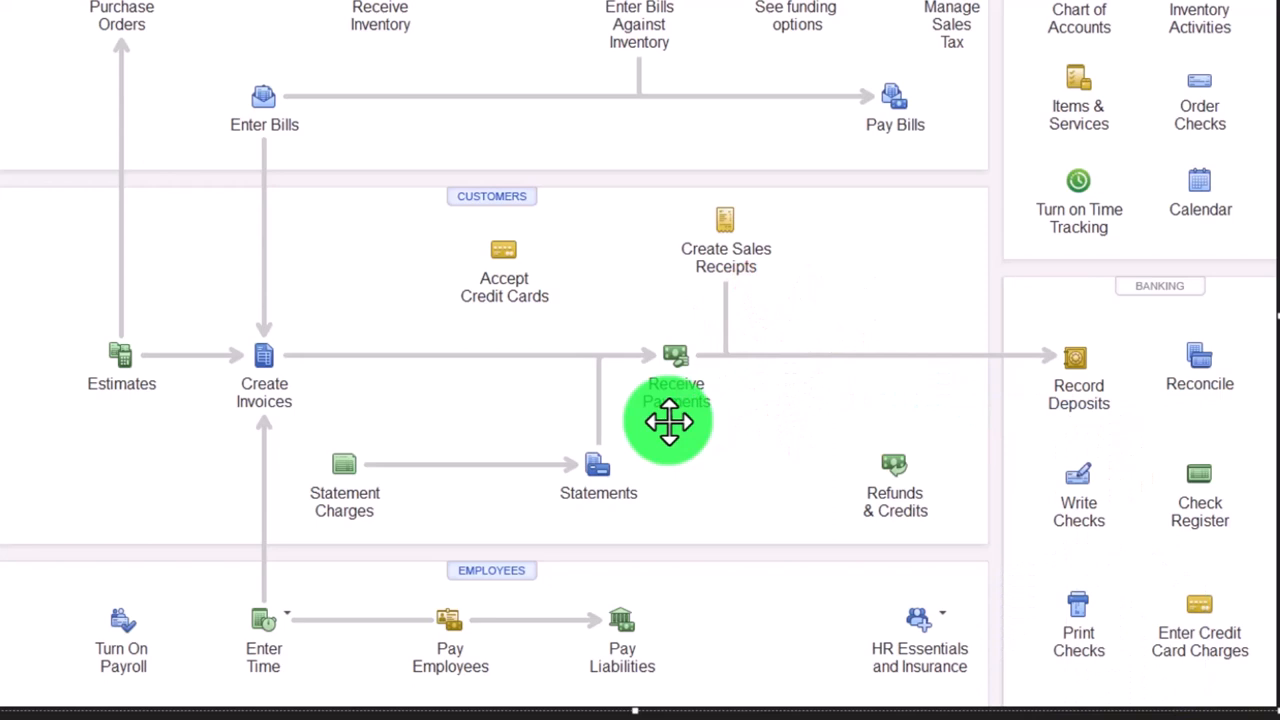
pyautogui.moveTo(500, 460)
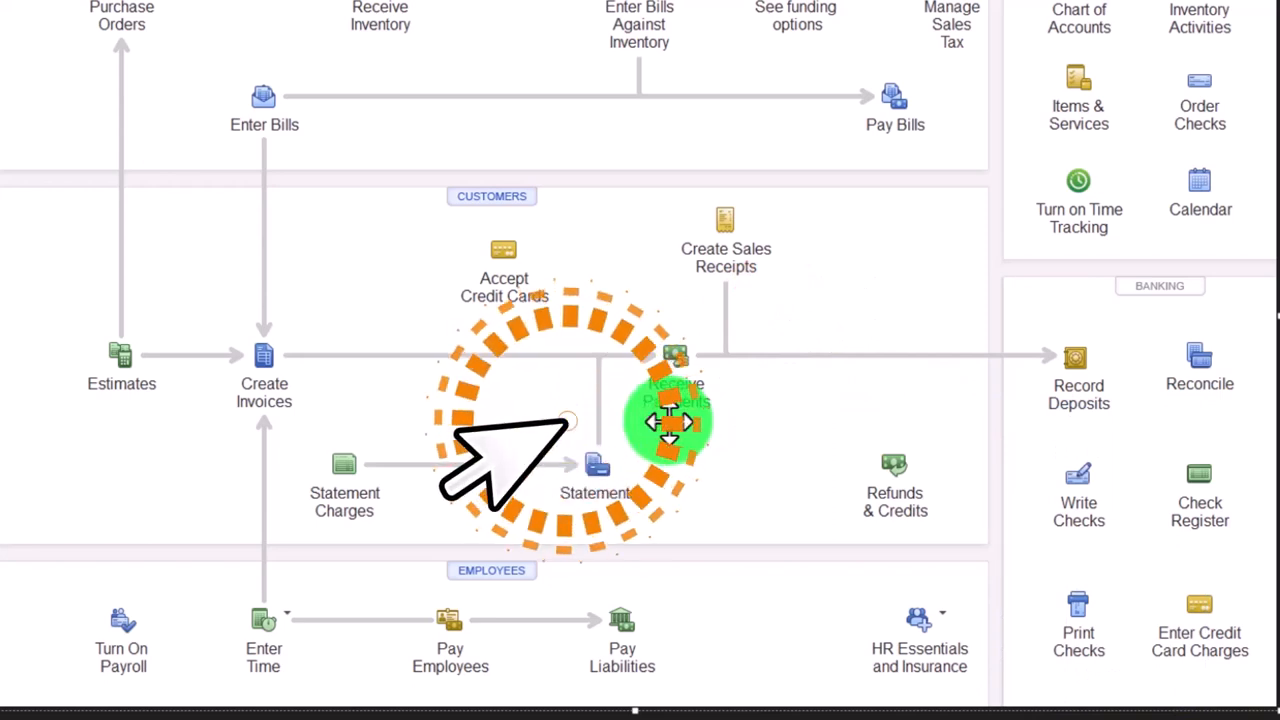
pyautogui.moveTo(668, 423)
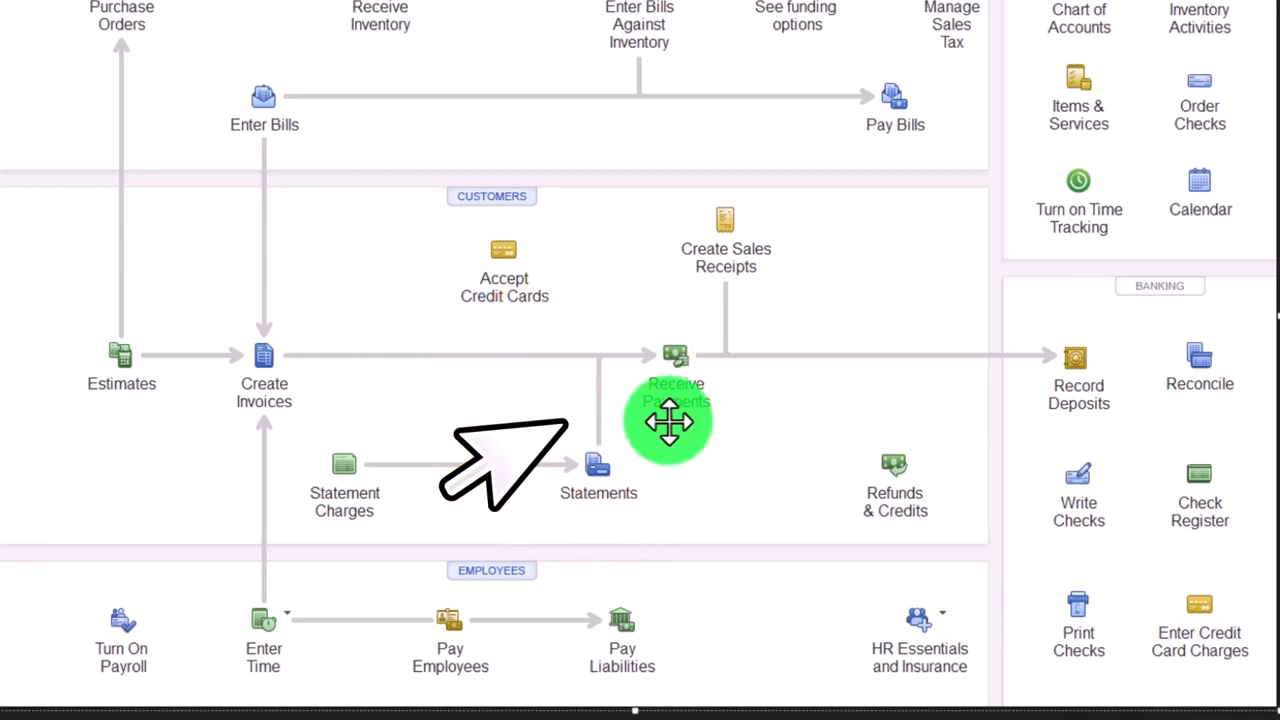